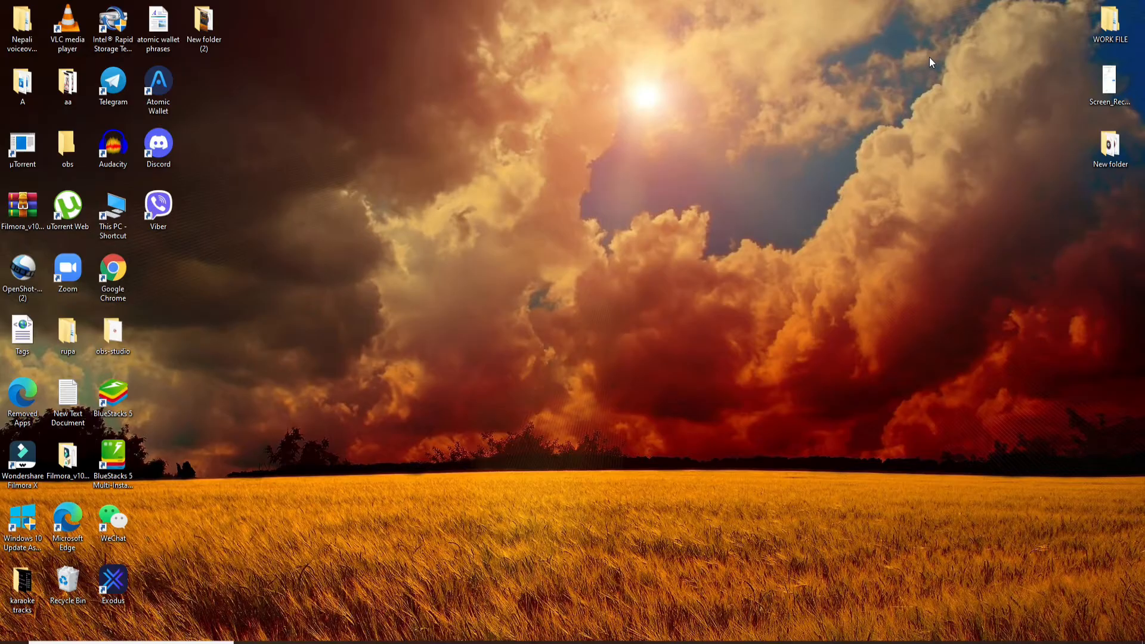
{"action": "mouse_move", "coordinate": [472, 321]}
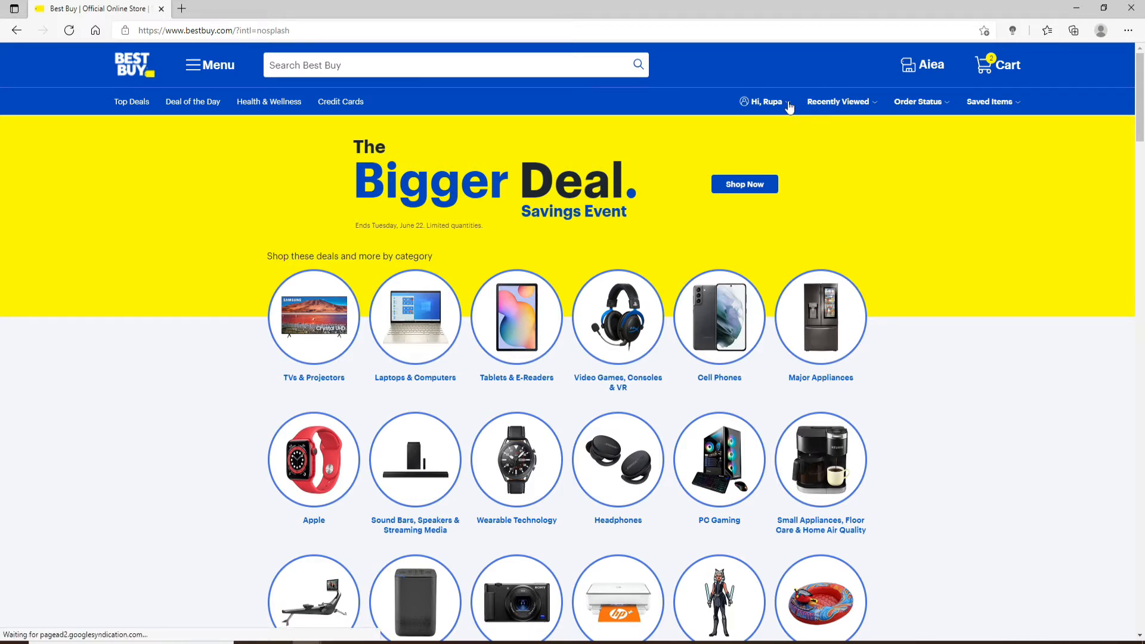
- From the account menu, reach Account then Customer Service's 'Check gift card balance' page
{"action": "left_click", "coordinate": [763, 102]}
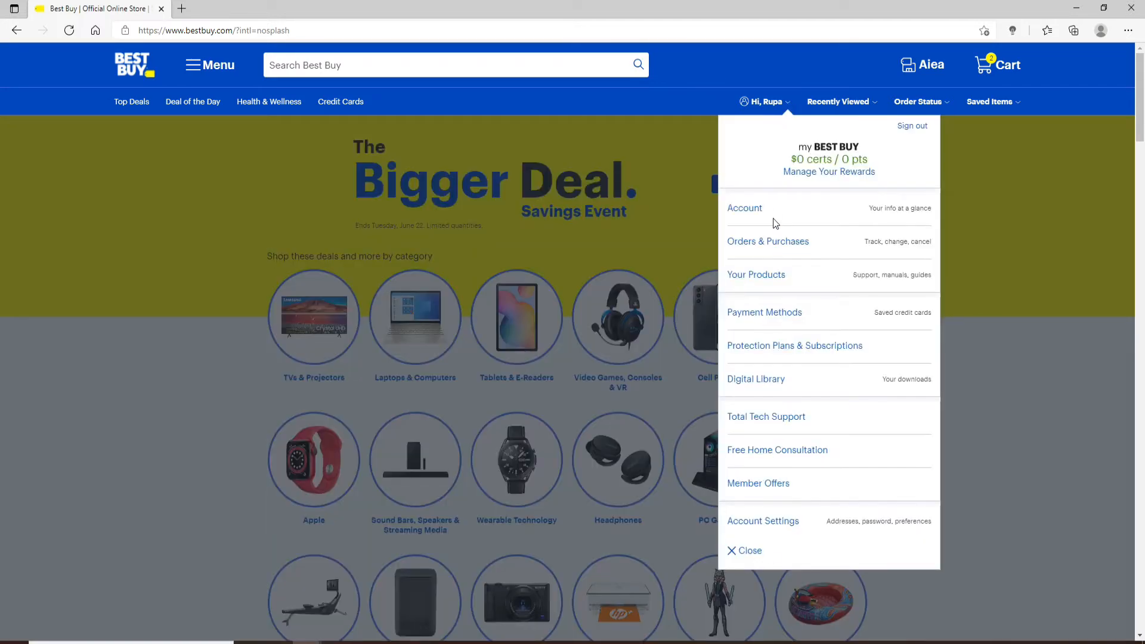
{"action": "left_click", "coordinate": [744, 207]}
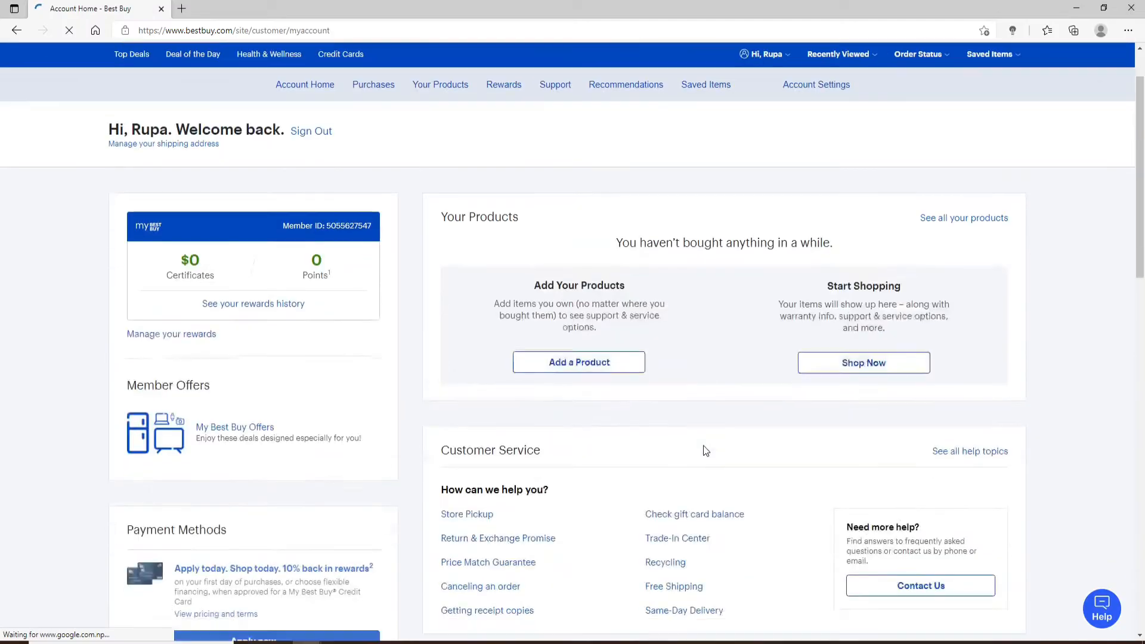
{"action": "scroll", "scroll_direction": "down", "scroll_amount": 3}
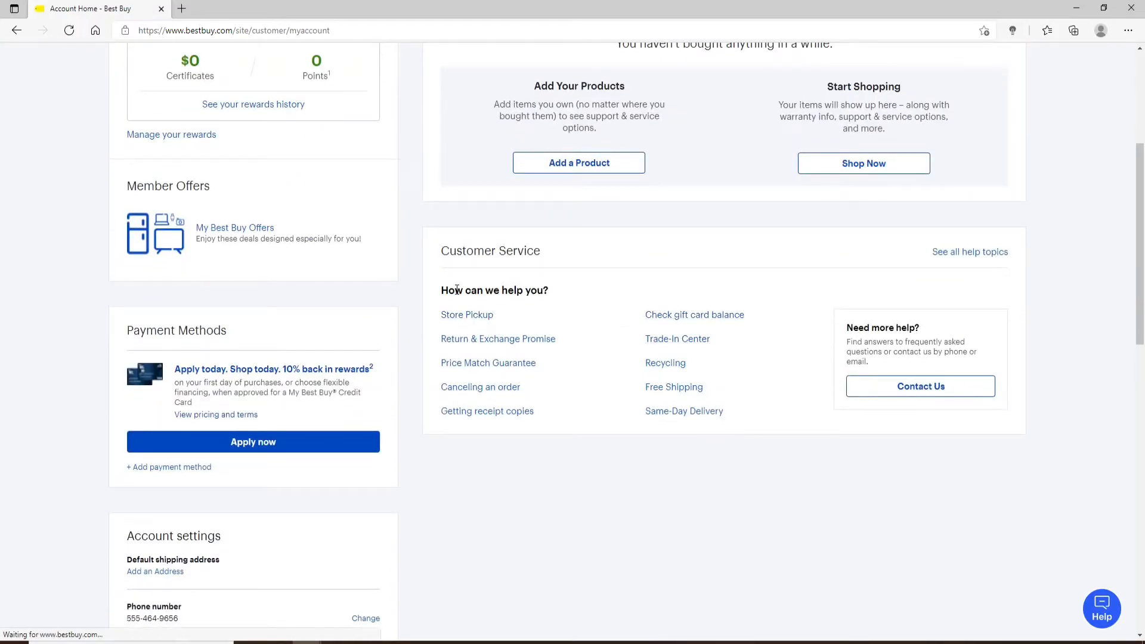
{"action": "mouse_move", "coordinate": [694, 315]}
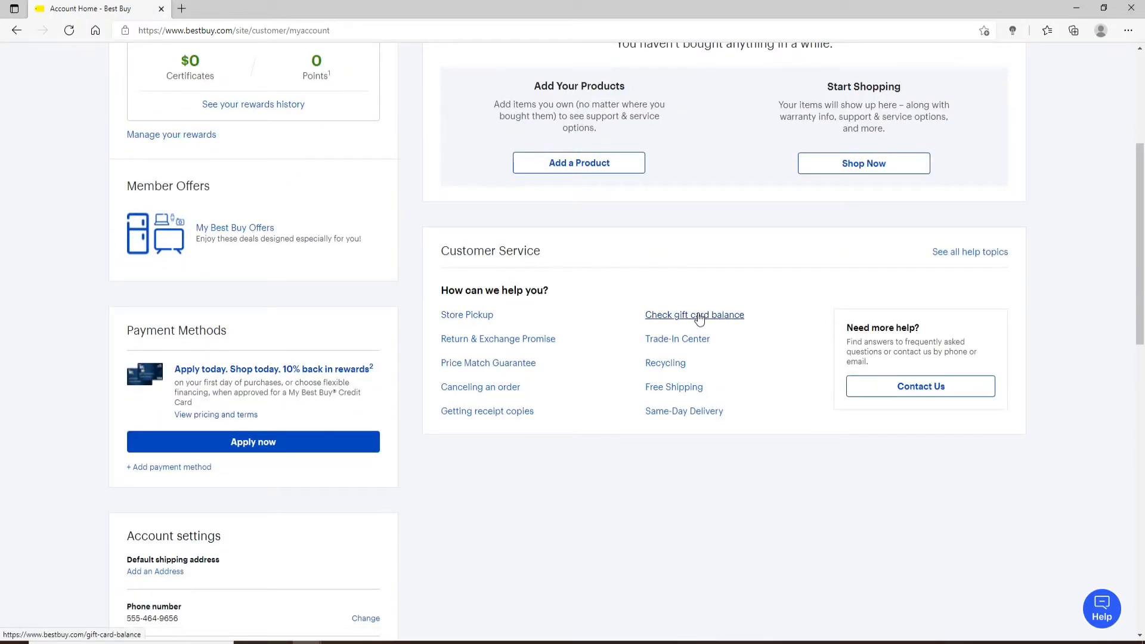
{"action": "left_click", "coordinate": [694, 315]}
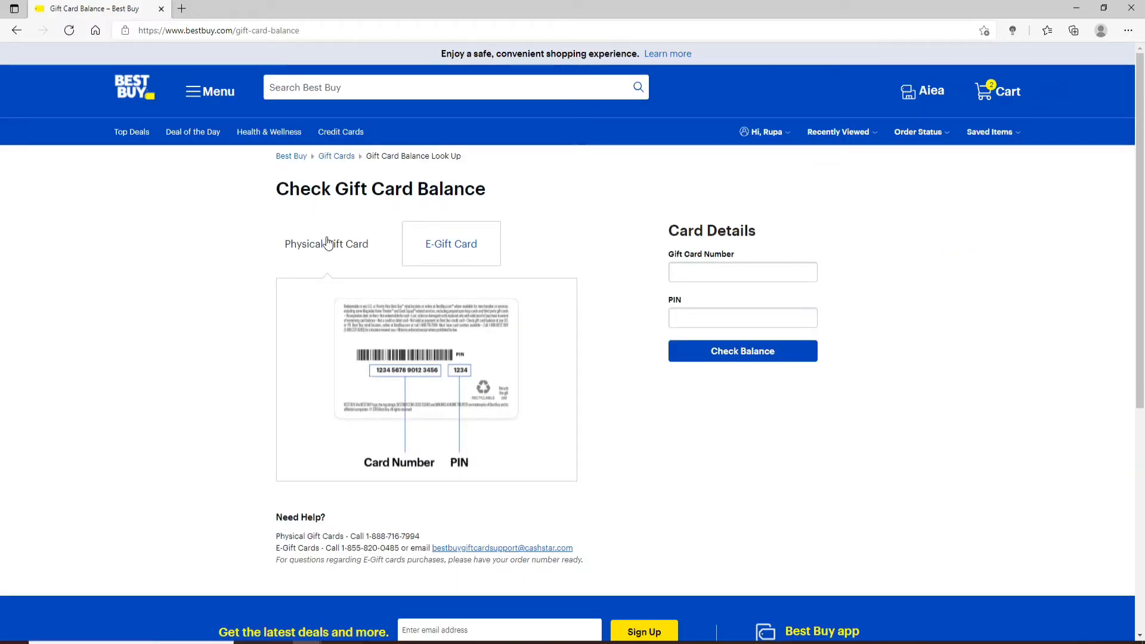
- Compare Physical and E-Gift Card examples, settle on E-Gift Card, and focus the Gift Card Number box
{"action": "left_click", "coordinate": [450, 243]}
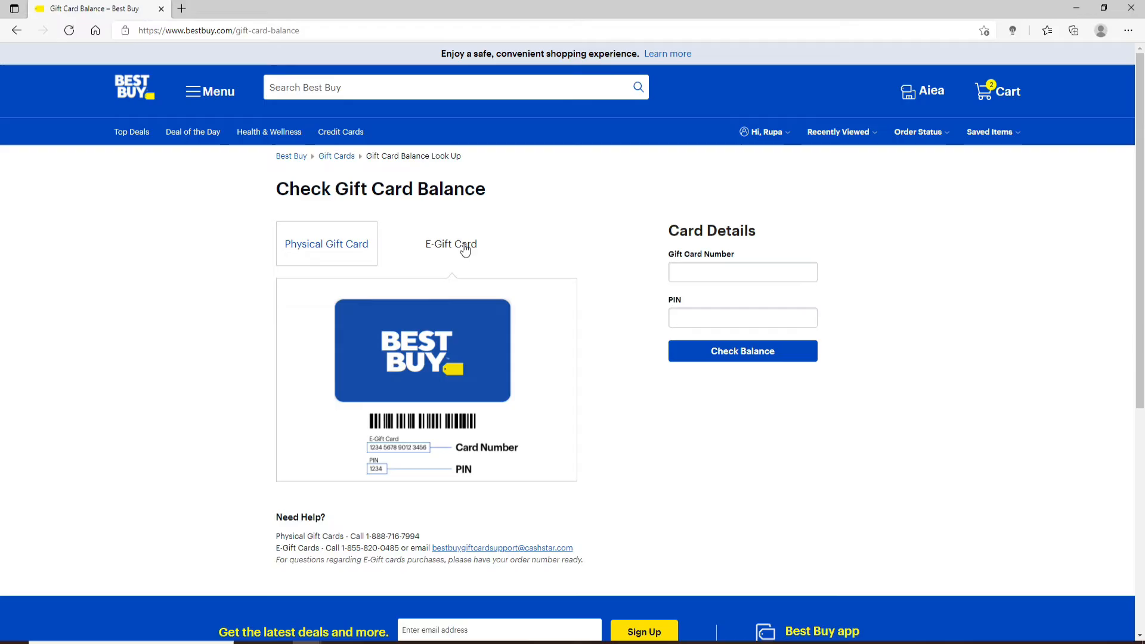
{"action": "left_click", "coordinate": [327, 243]}
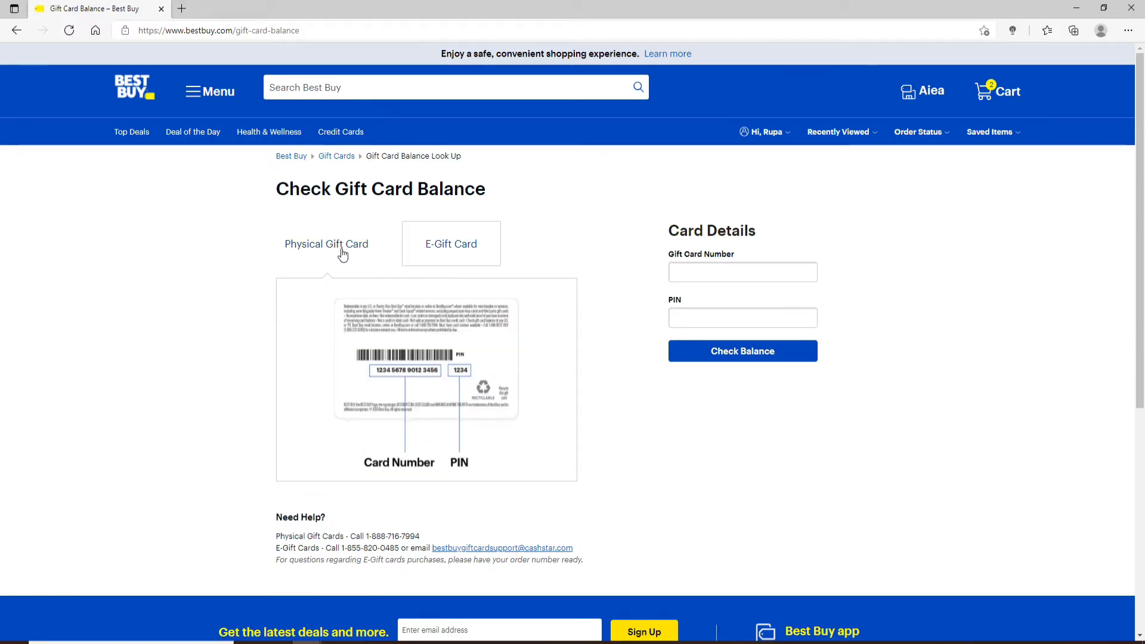
{"action": "left_click", "coordinate": [451, 244]}
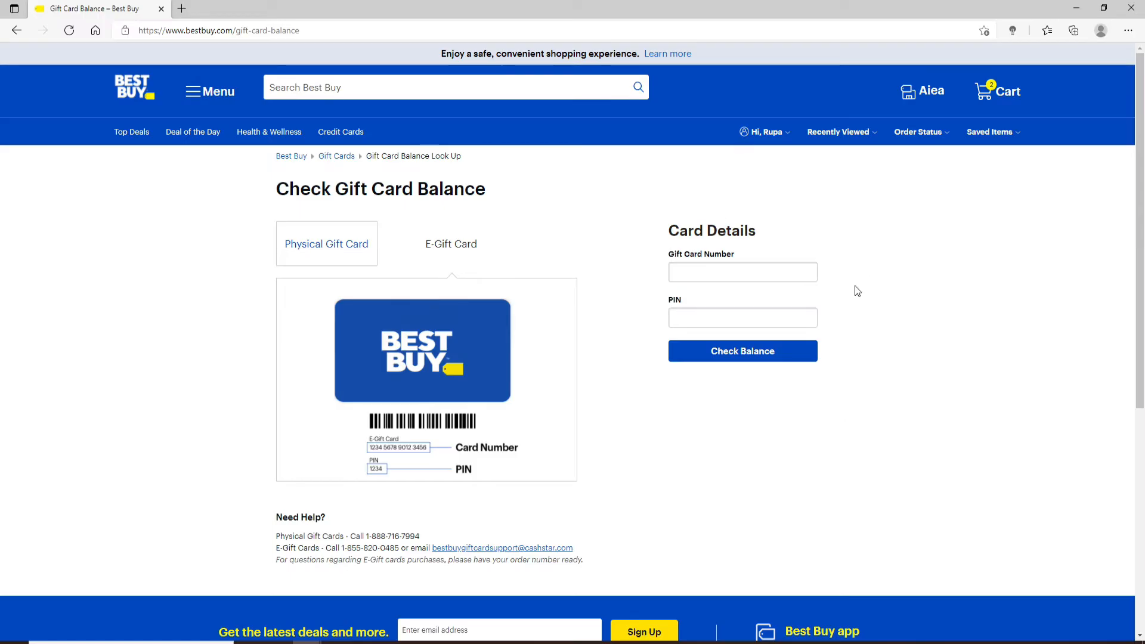
{"action": "left_click", "coordinate": [741, 272]}
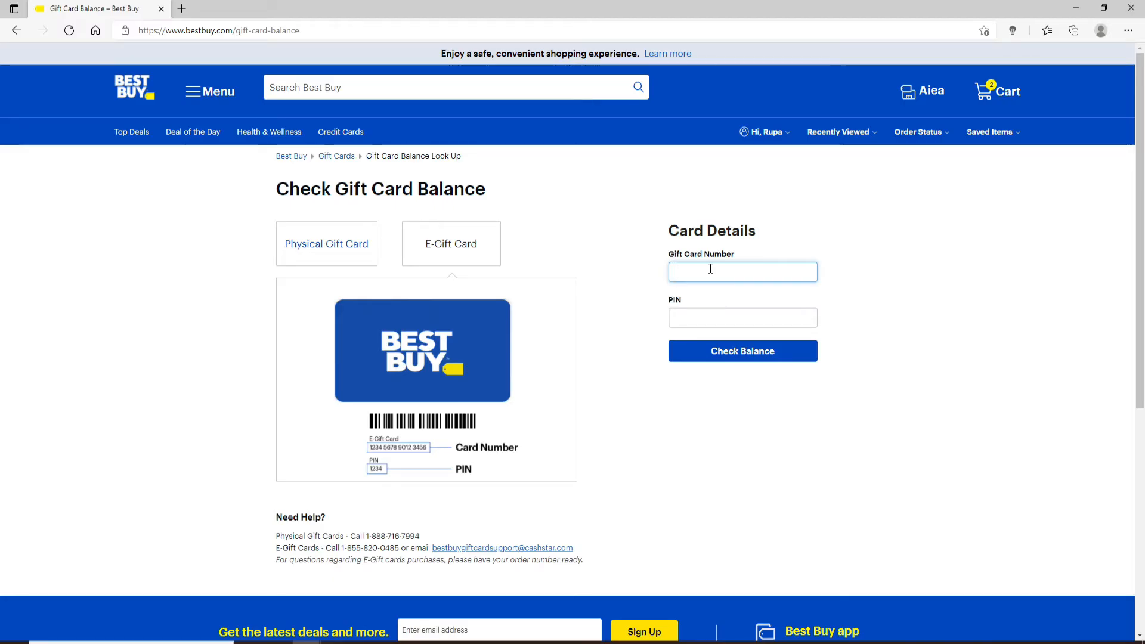
{"action": "left_click", "coordinate": [742, 272]}
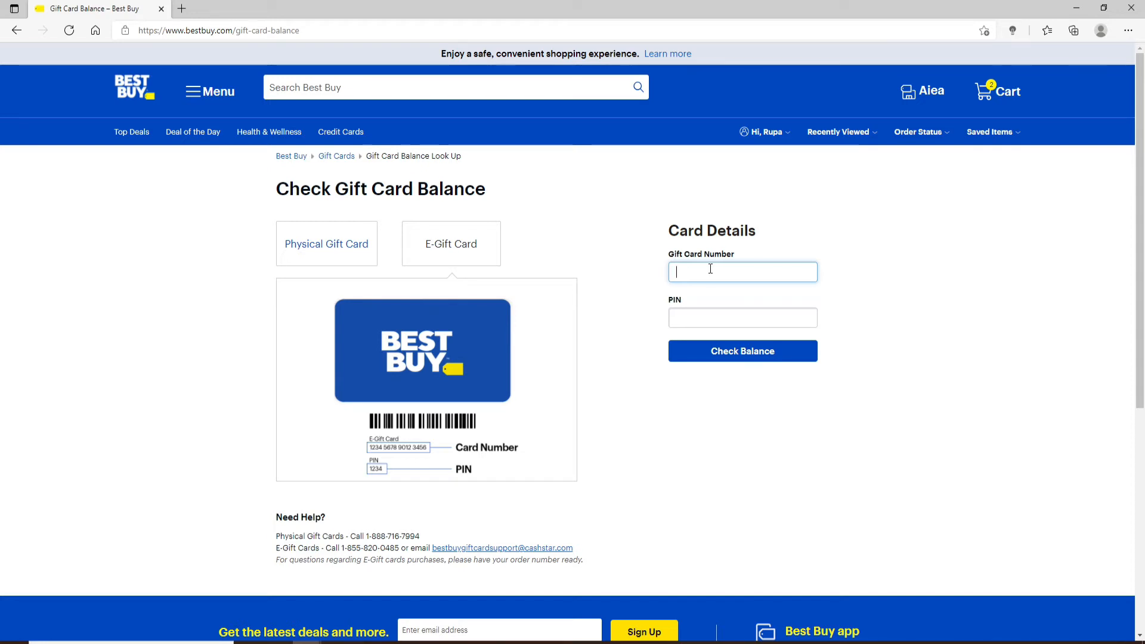
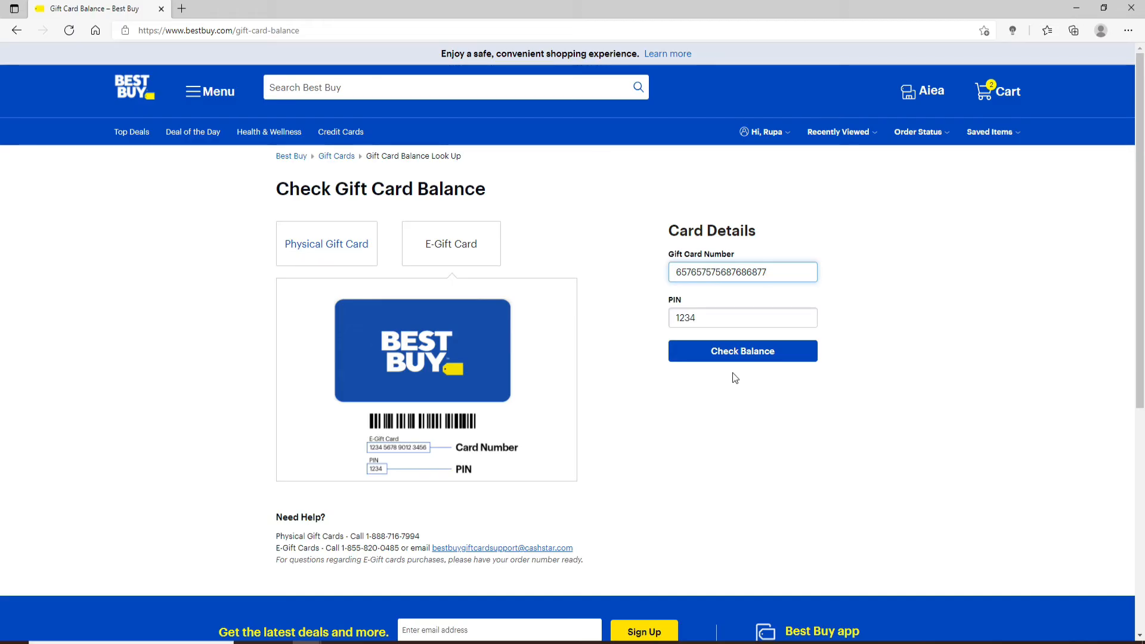
{"action": "left_click", "coordinate": [742, 272]}
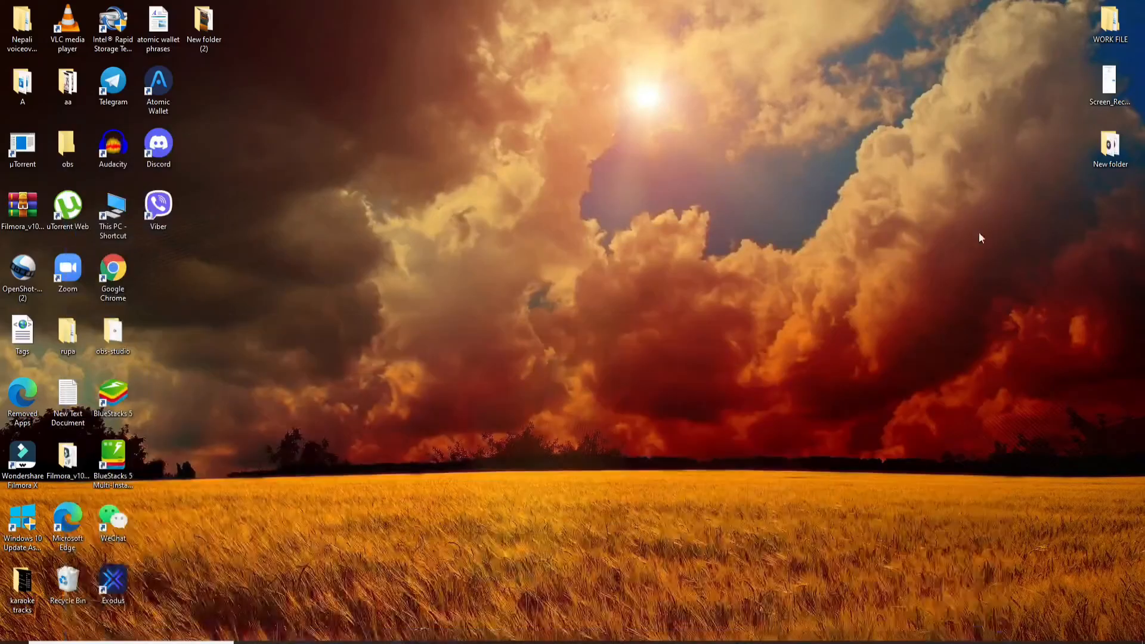
{"action": "mouse_move", "coordinate": [452, 271]}
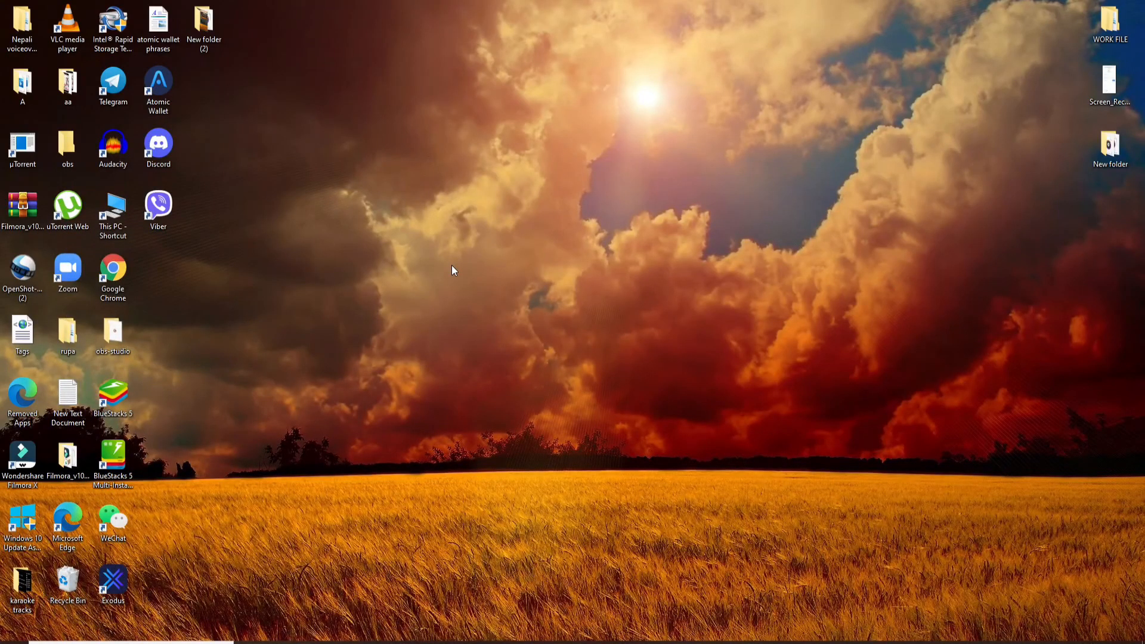